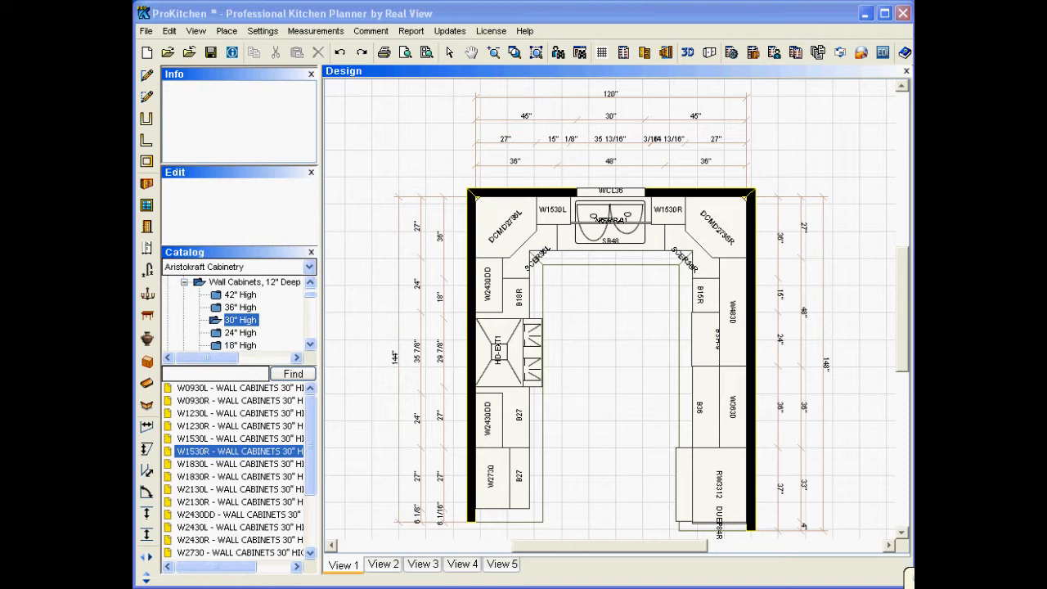
mouse_move(849, 503)
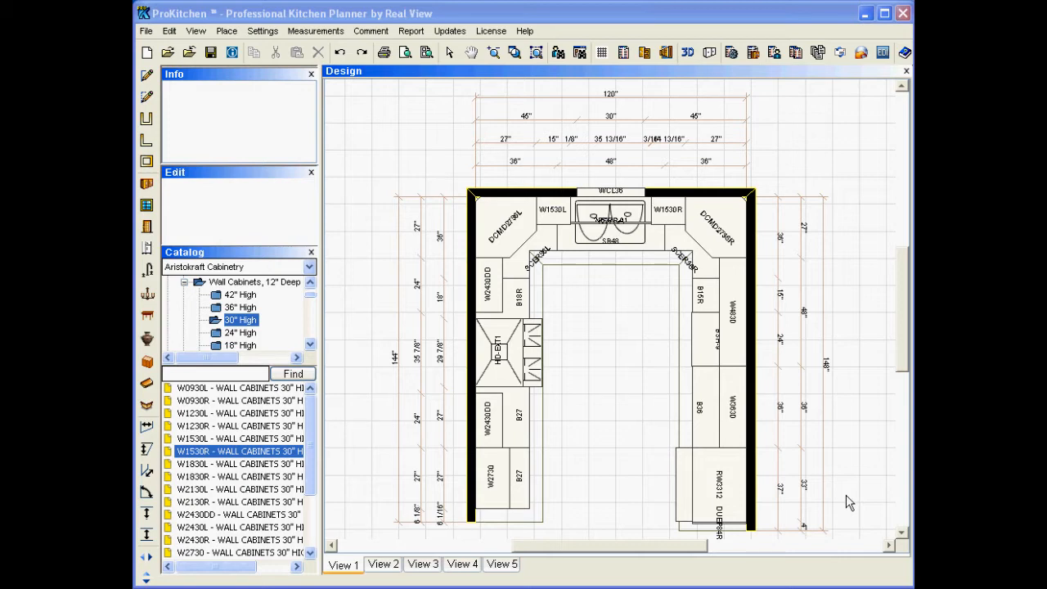
mouse_move(736, 487)
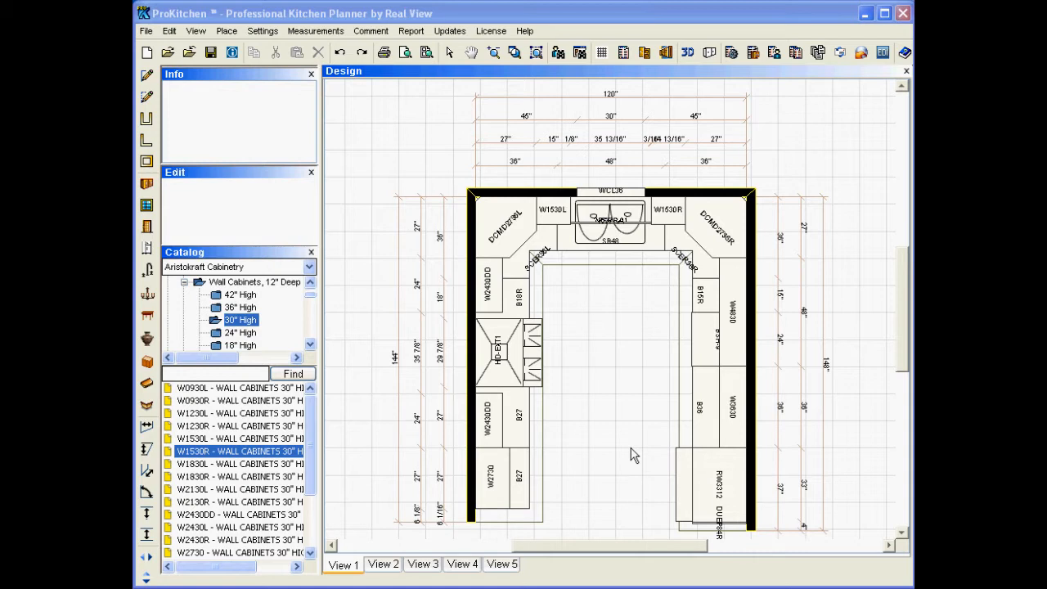
mouse_move(620, 426)
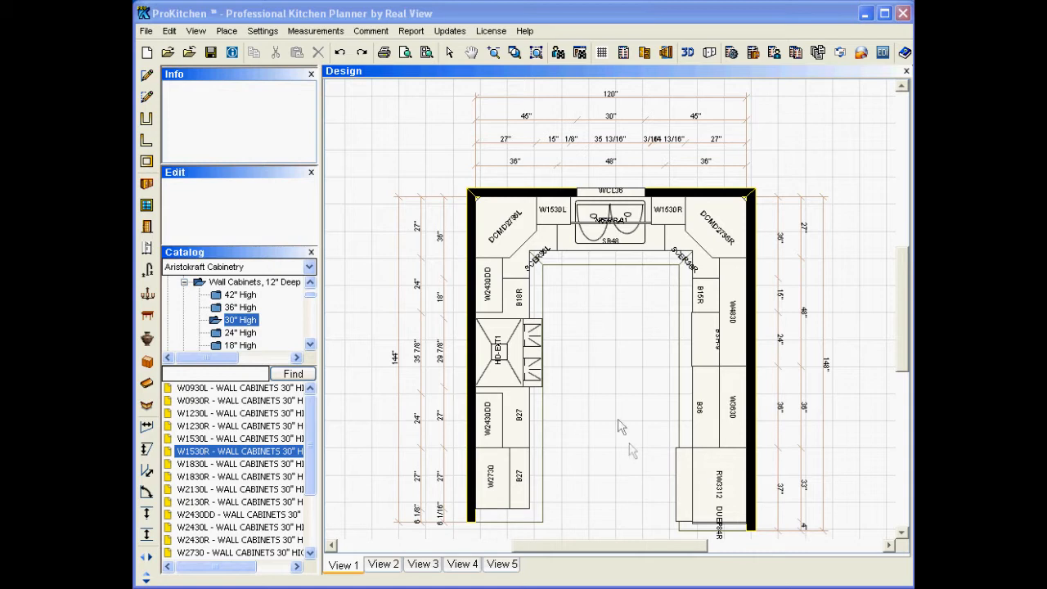
mouse_move(597, 367)
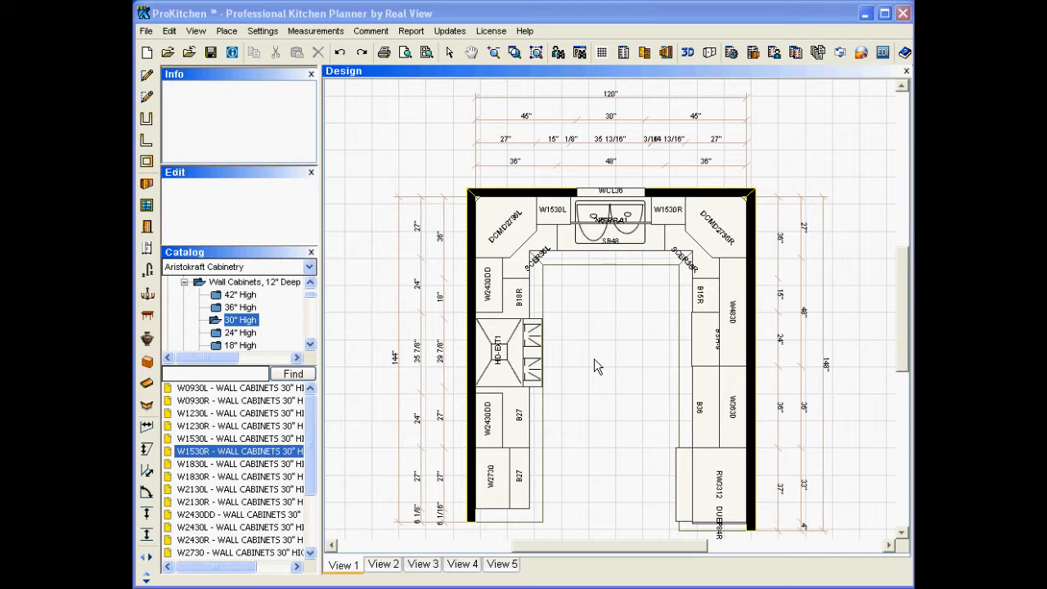
mouse_move(606, 379)
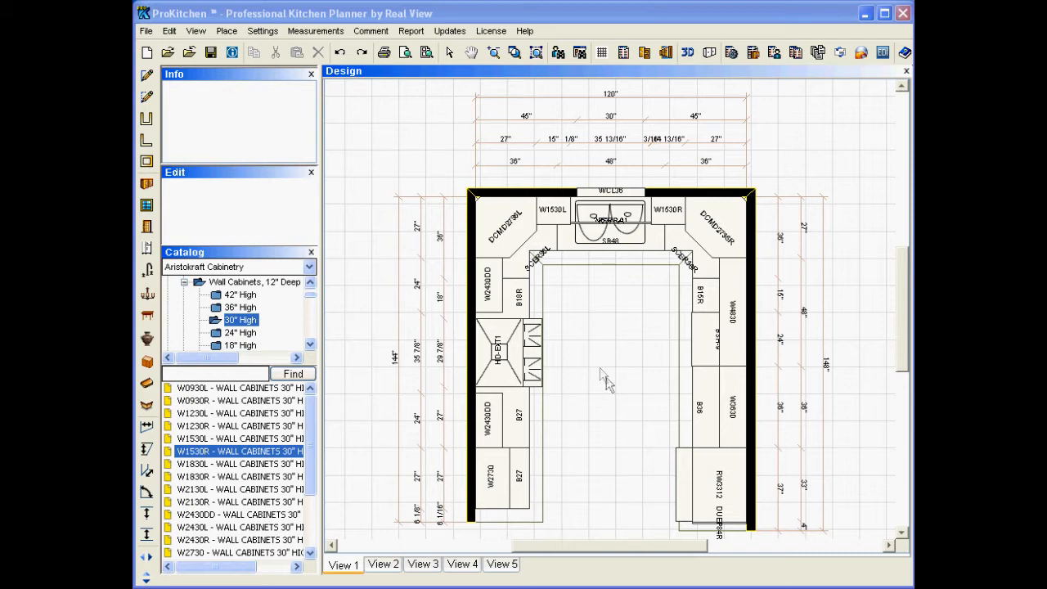
mouse_move(417, 169)
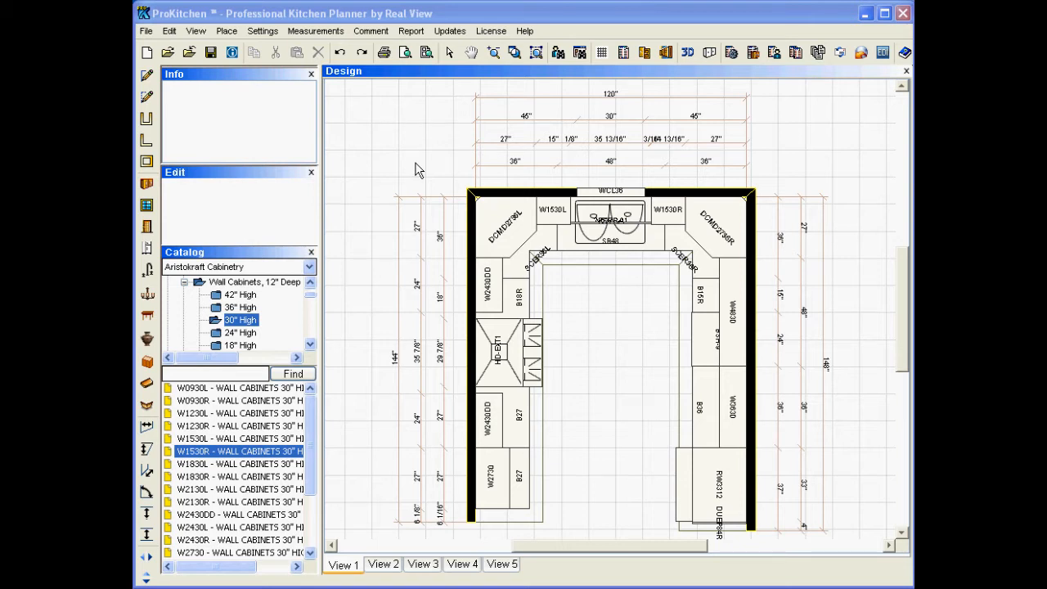
mouse_move(419, 145)
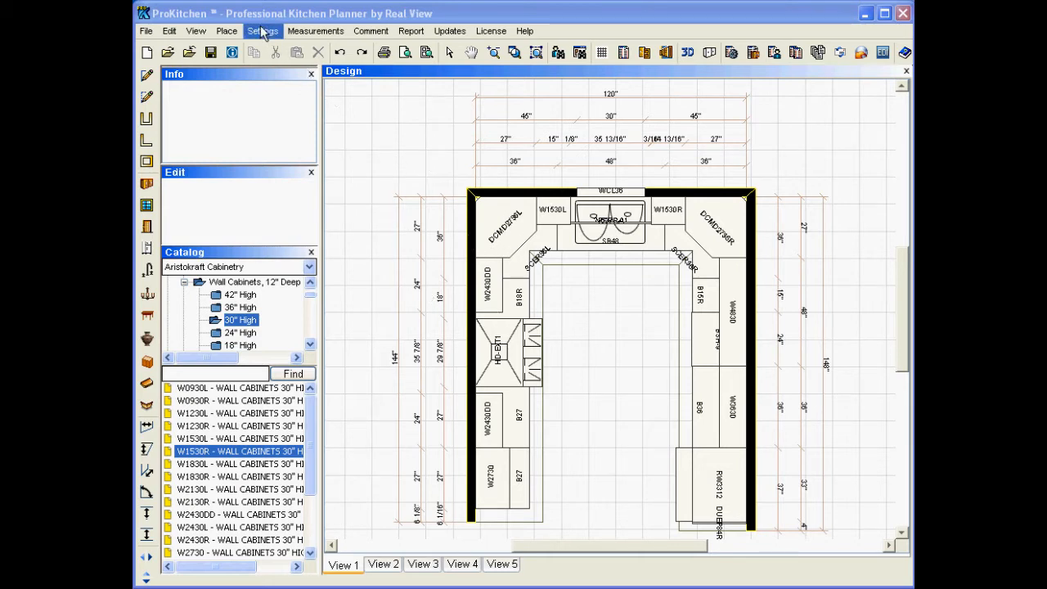
Step: Reach the Design Settings dialog from the design view's right-click settings menu
click(262, 31)
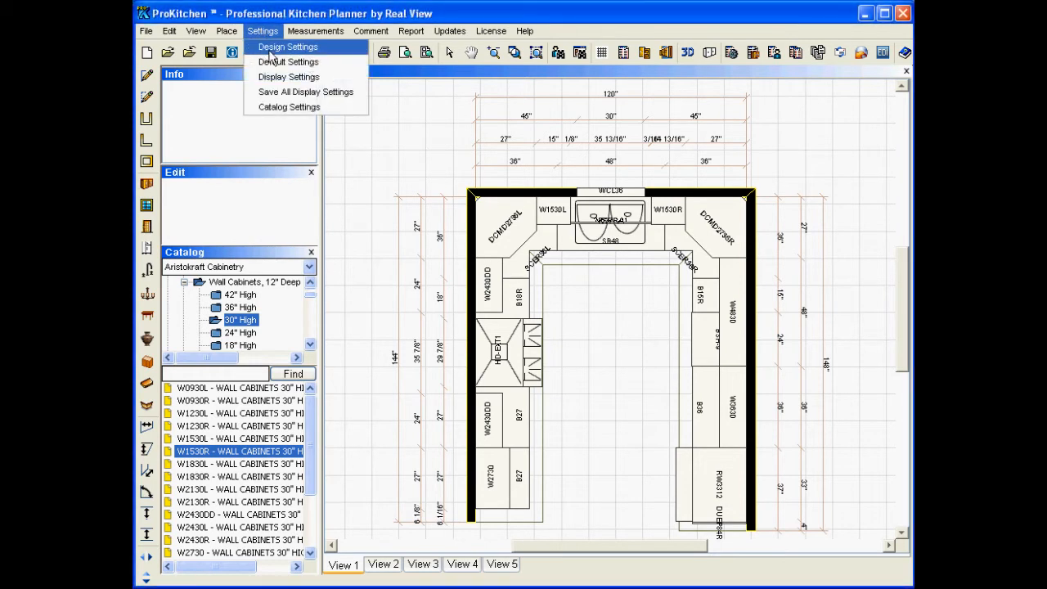
click(288, 45)
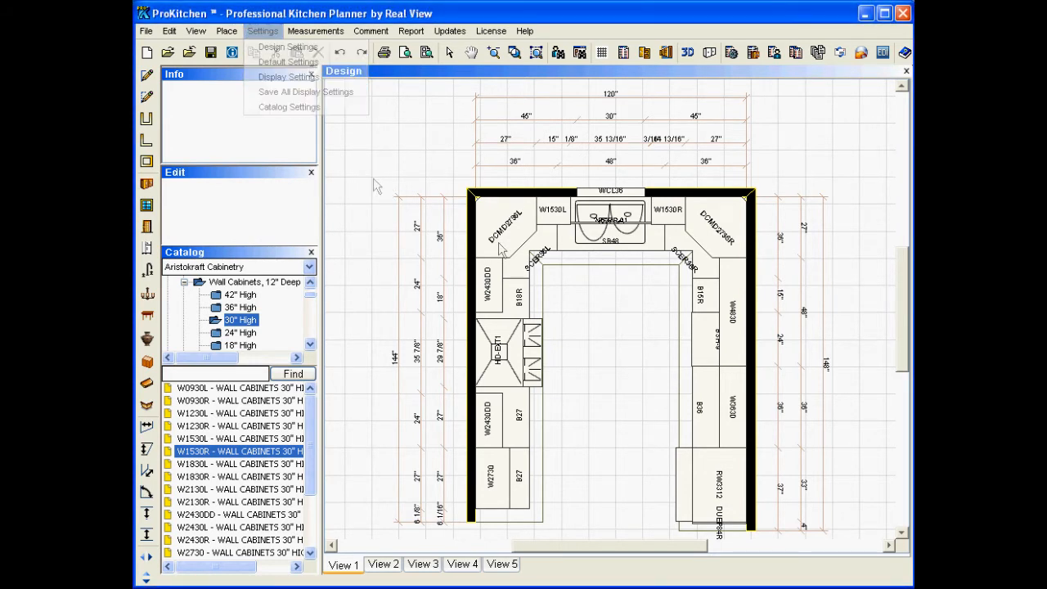
click(602, 343)
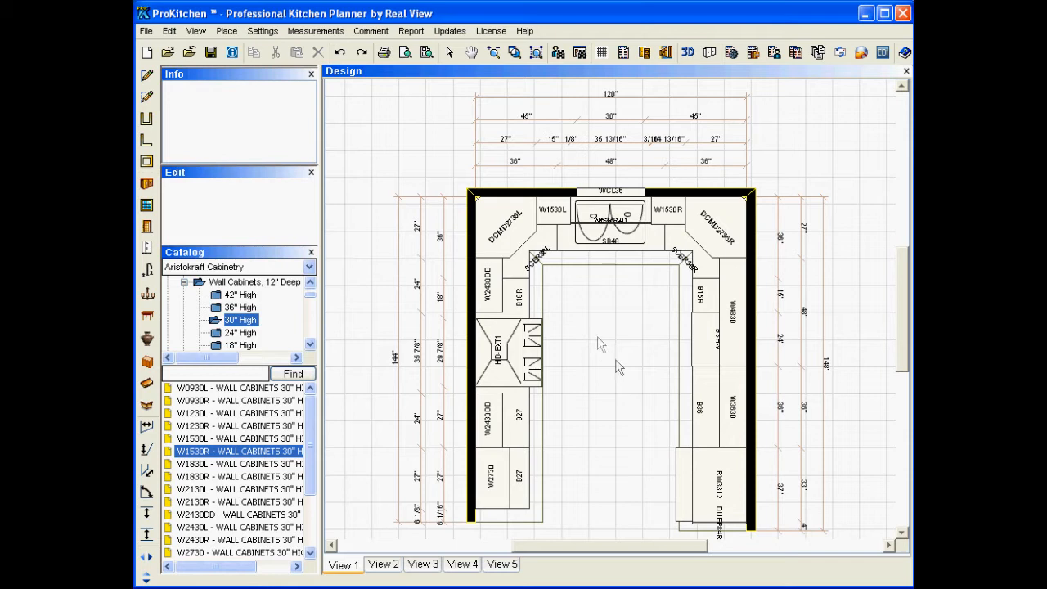
mouse_move(478, 318)
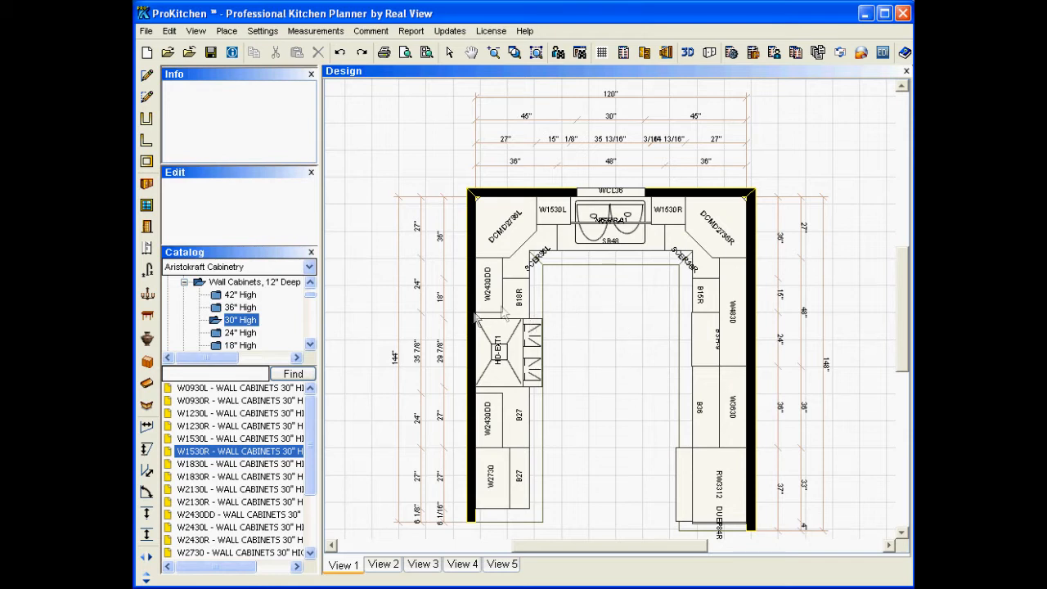
mouse_move(538, 428)
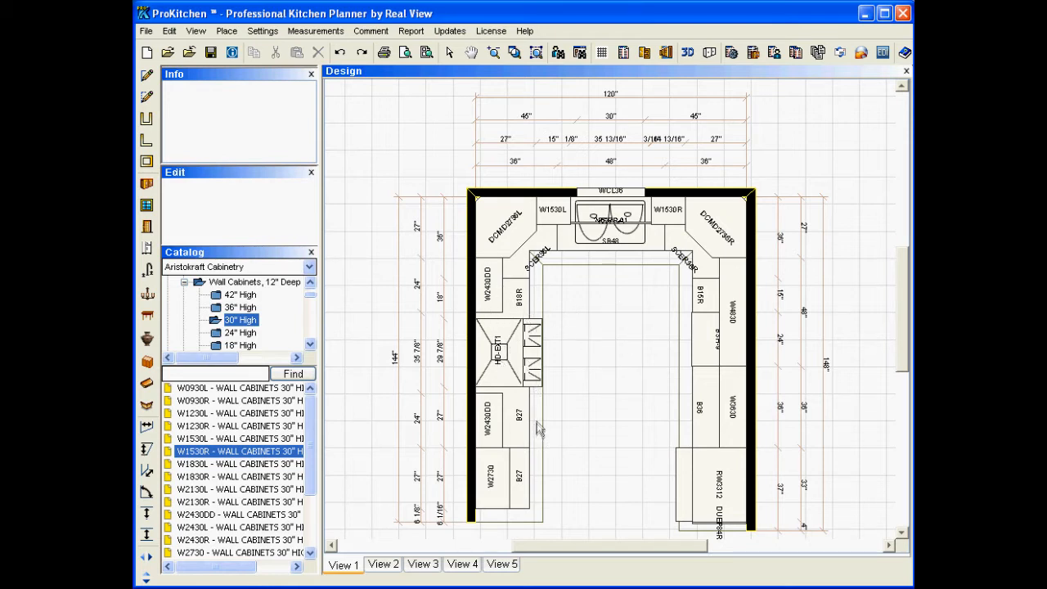
mouse_move(357, 172)
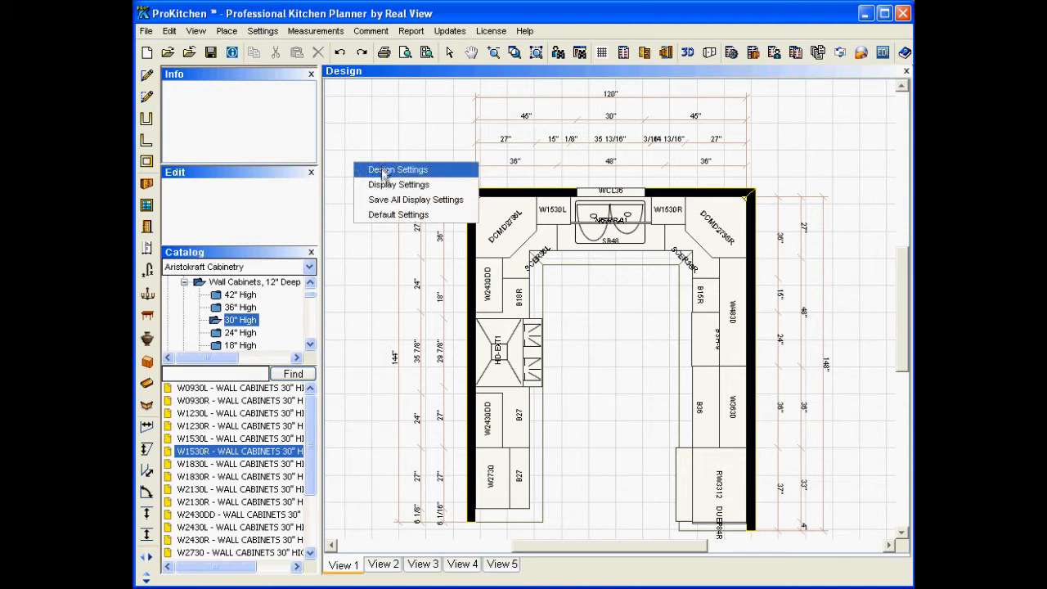
mouse_move(397, 214)
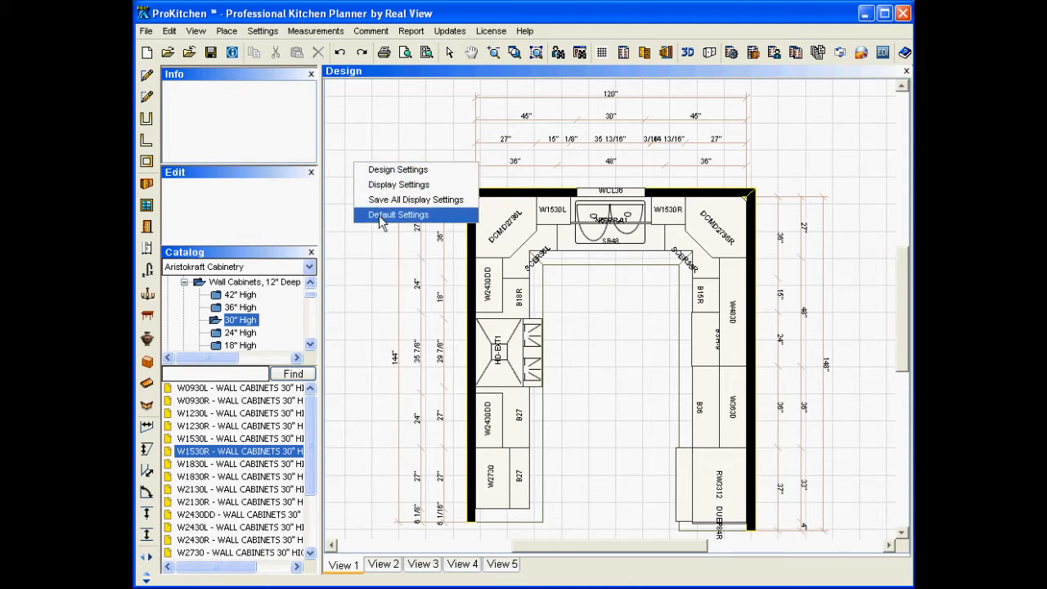
mouse_move(379, 168)
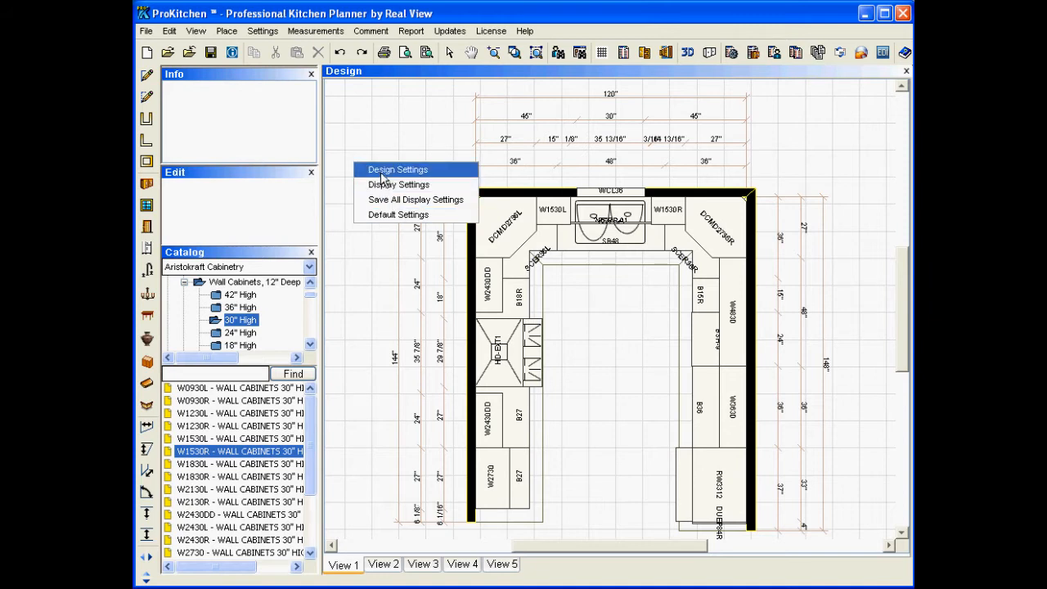
click(397, 169)
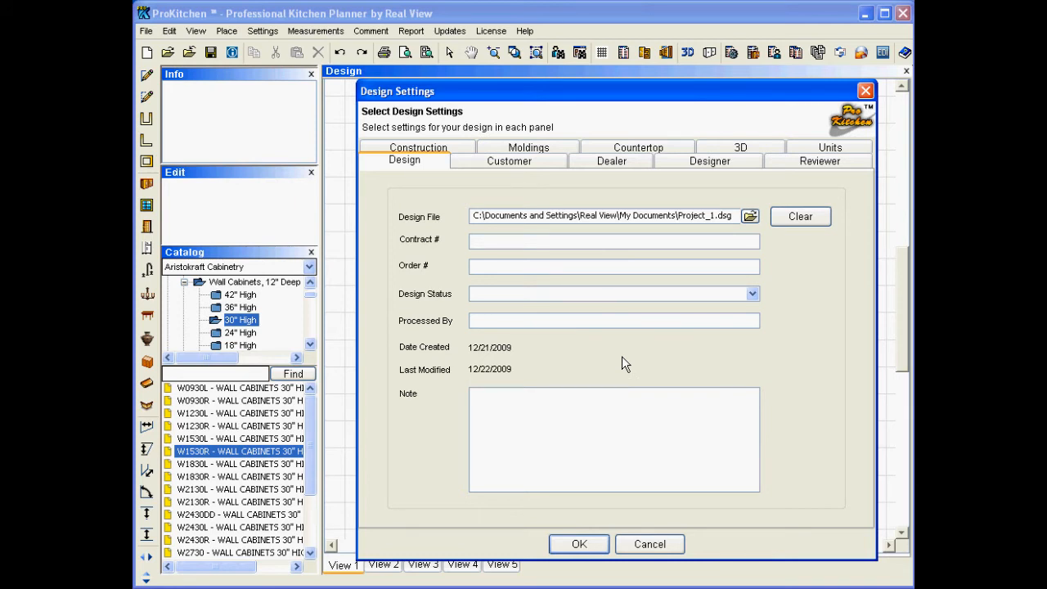
mouse_move(596, 260)
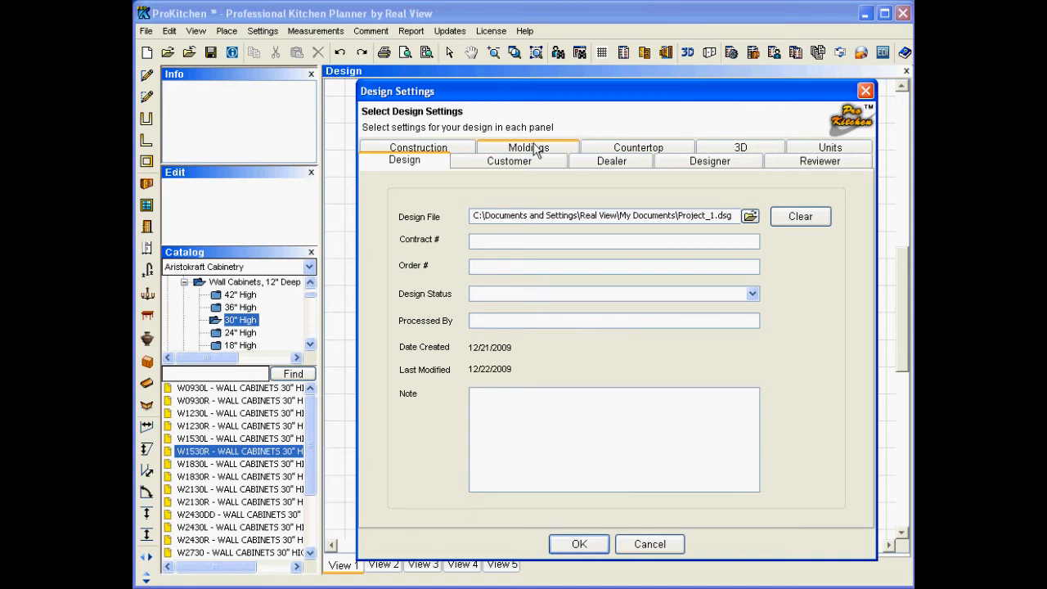
Step: Enable automatic Toe Kick molding on the Moldings tab
click(527, 148)
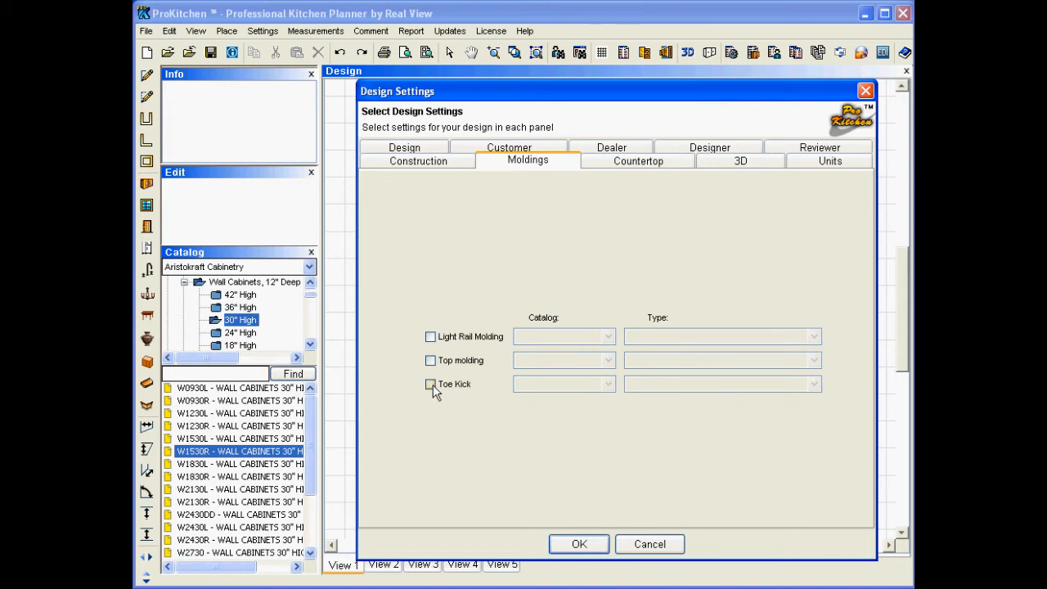
click(430, 385)
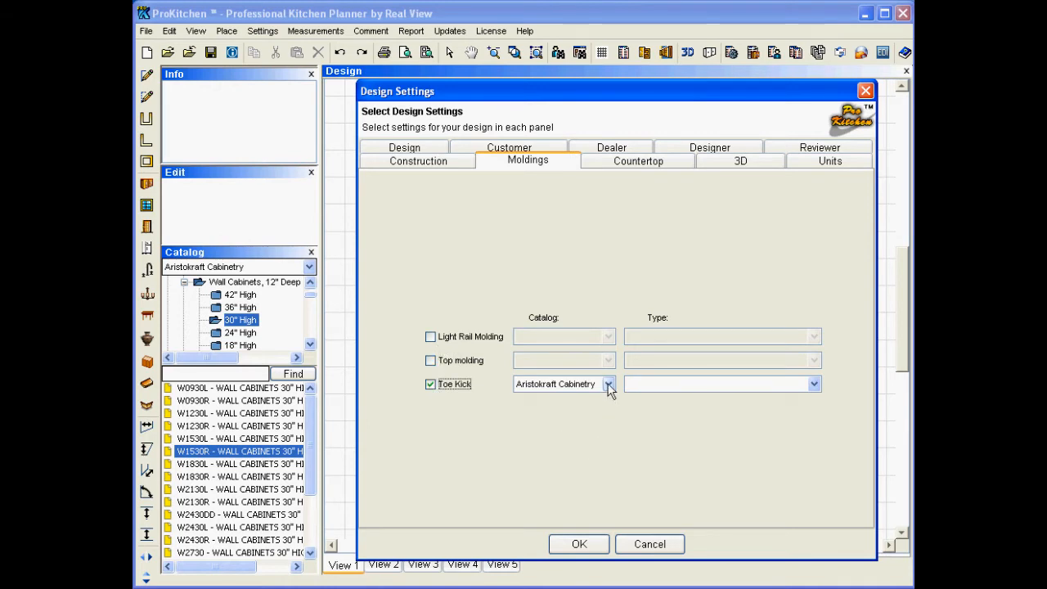
Step: Set the toe kick to Sample Catalog, type TK96 - Toe Kick (Wood), and apply the settings
click(608, 383)
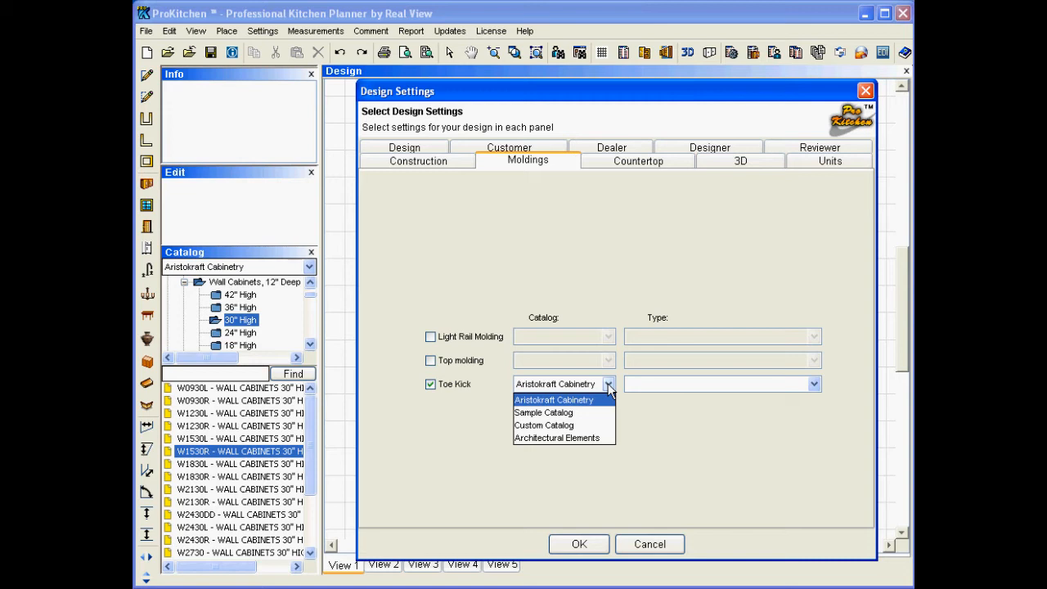
mouse_move(544, 412)
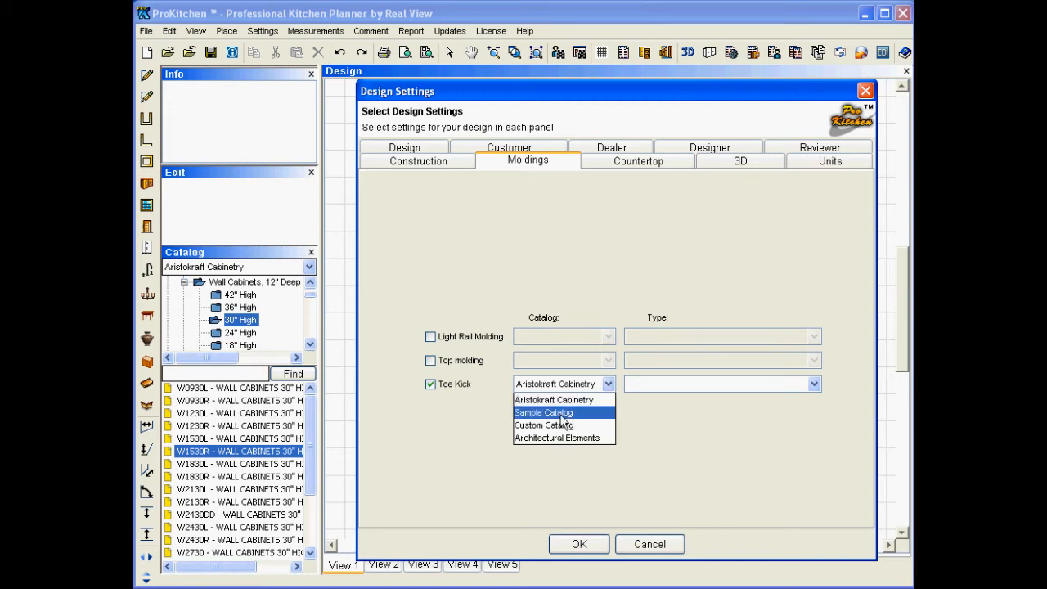
click(544, 413)
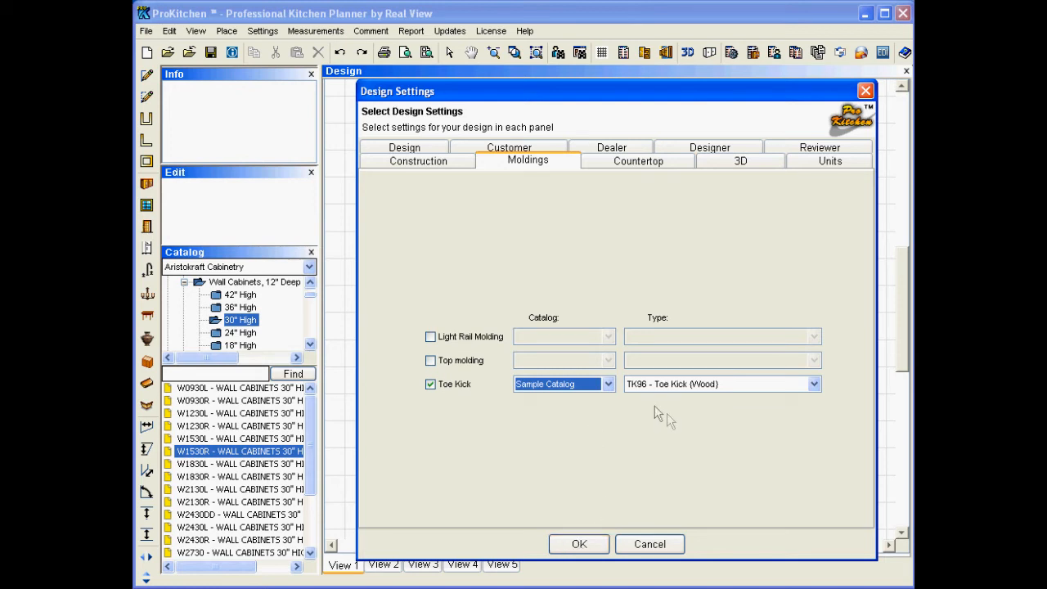
mouse_move(579, 543)
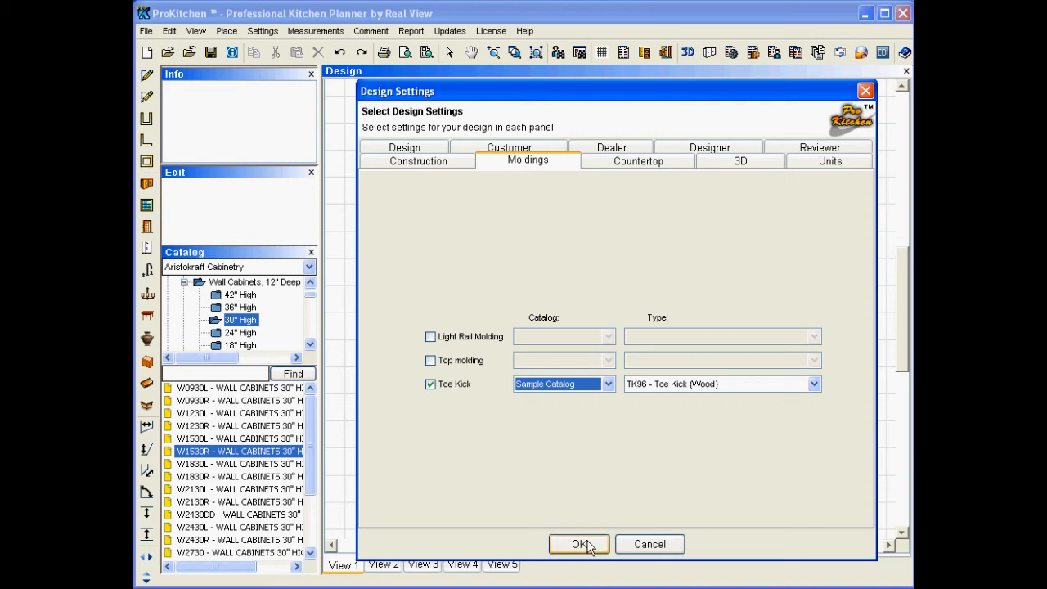
click(813, 383)
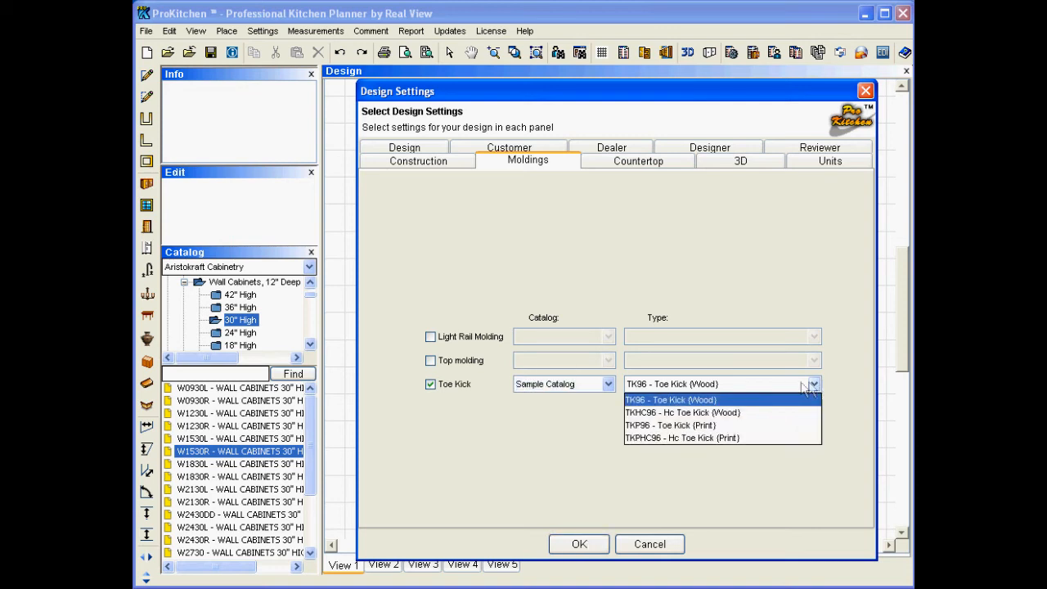
click(670, 399)
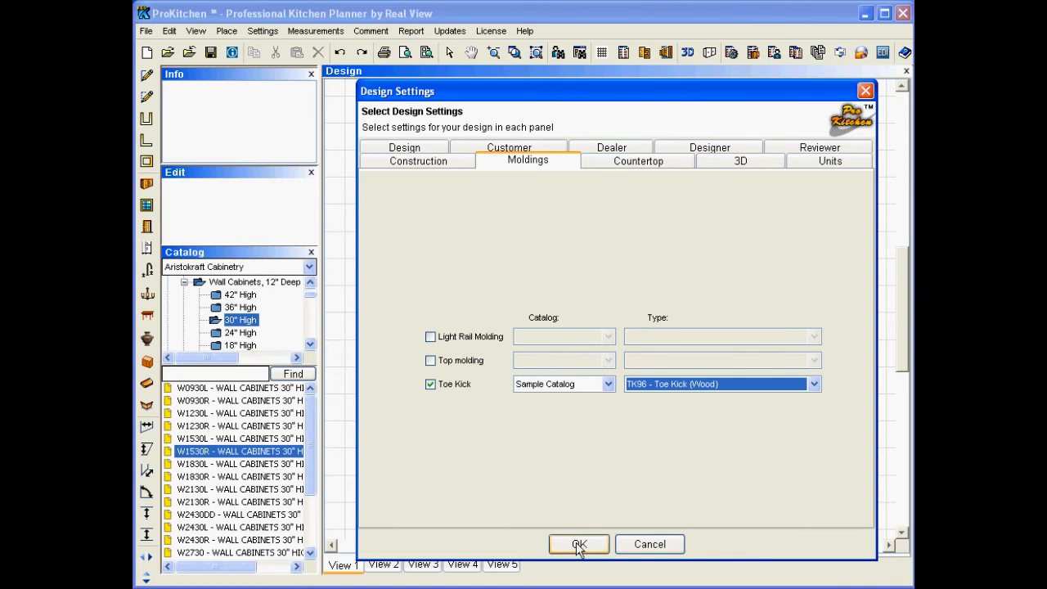
click(579, 544)
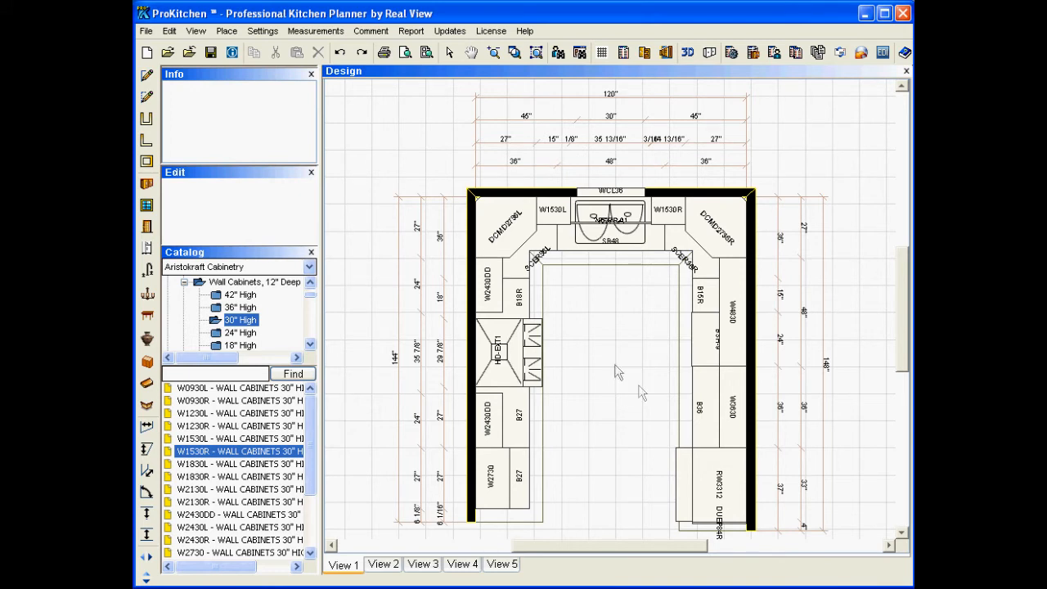
mouse_move(147, 412)
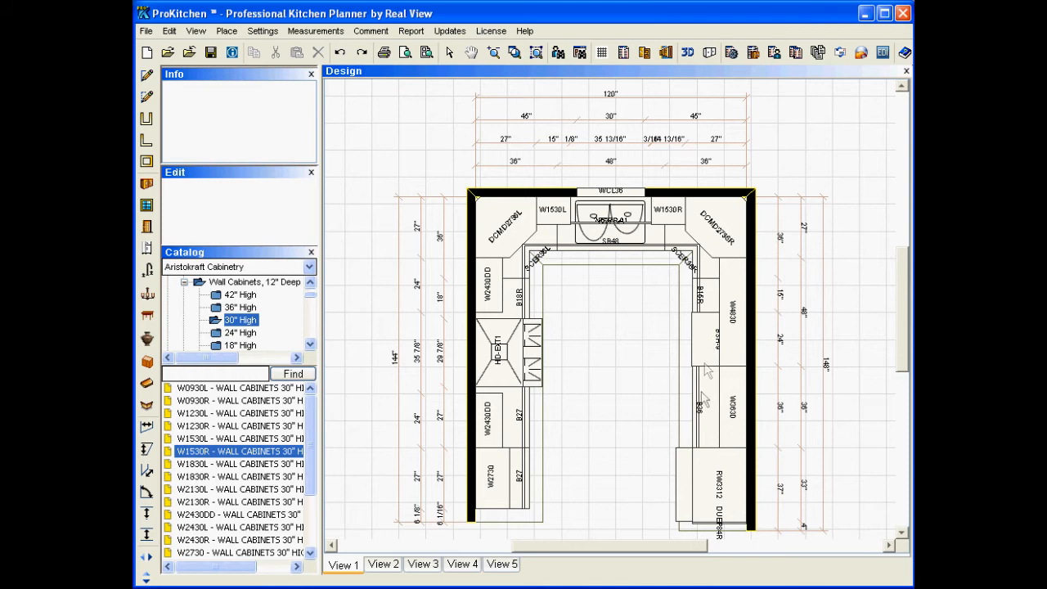
mouse_move(613, 406)
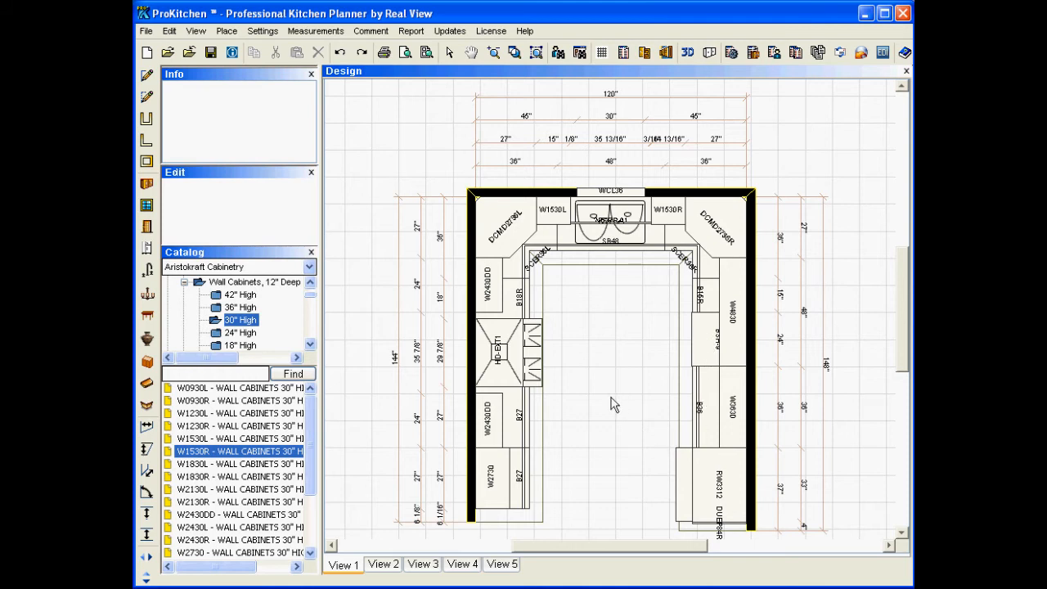
mouse_move(461, 121)
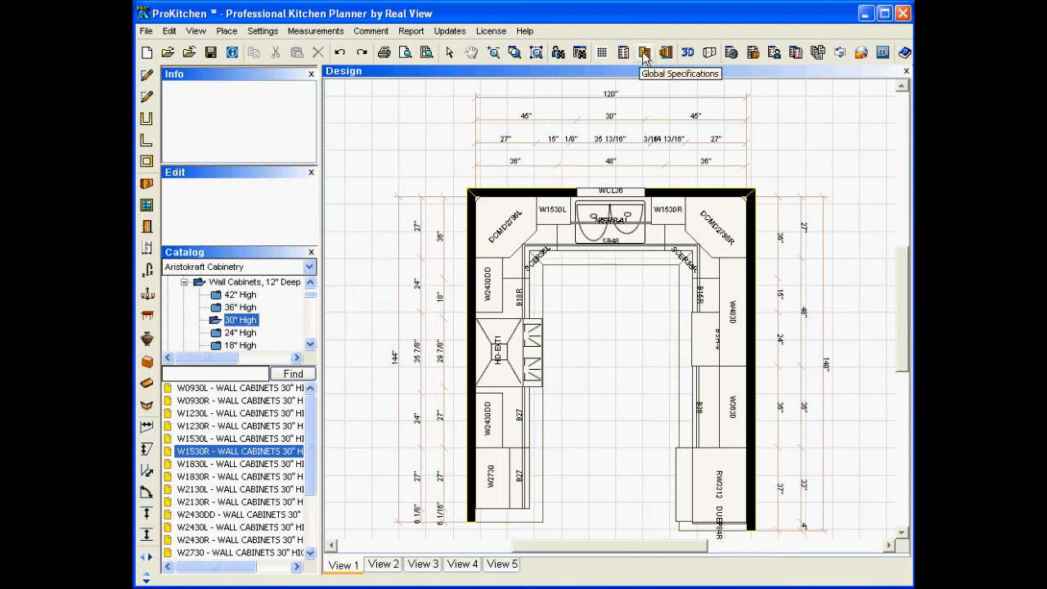
Step: Show the Door Overlay values in the Sample Catalog's Global Specifications
click(645, 51)
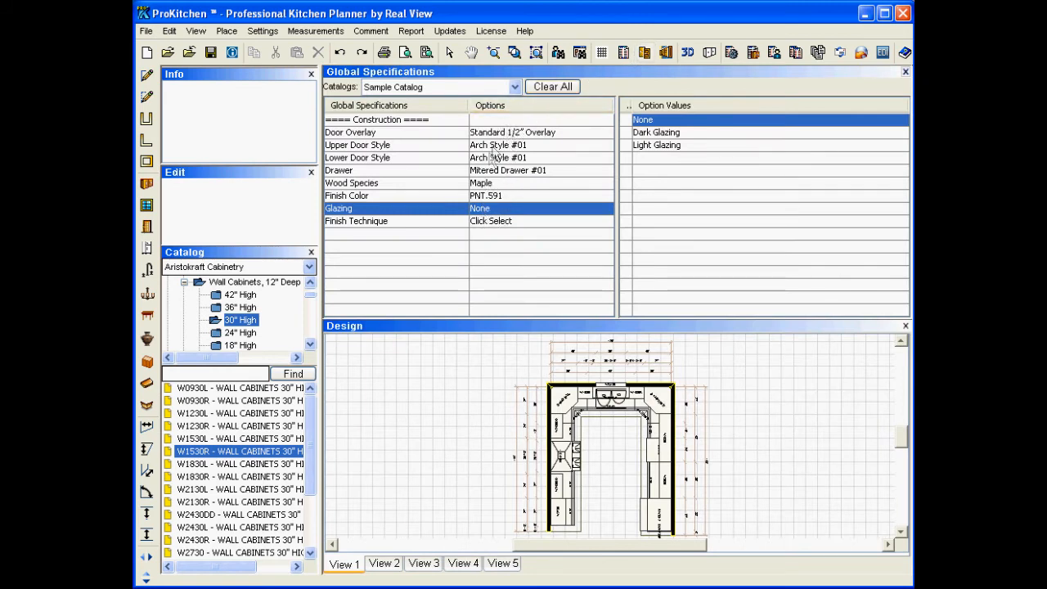
click(350, 131)
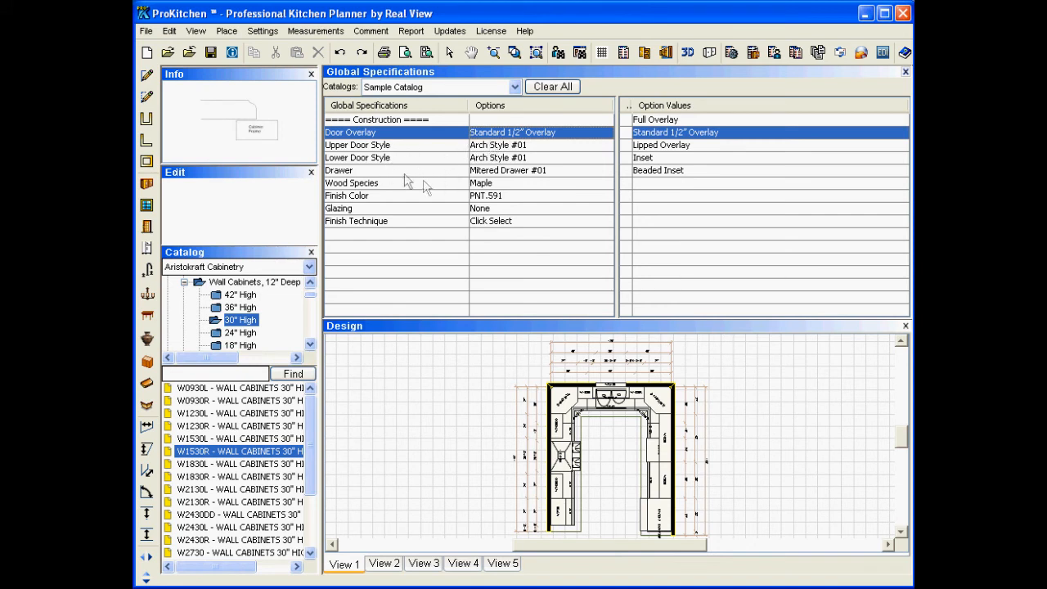
mouse_move(384, 196)
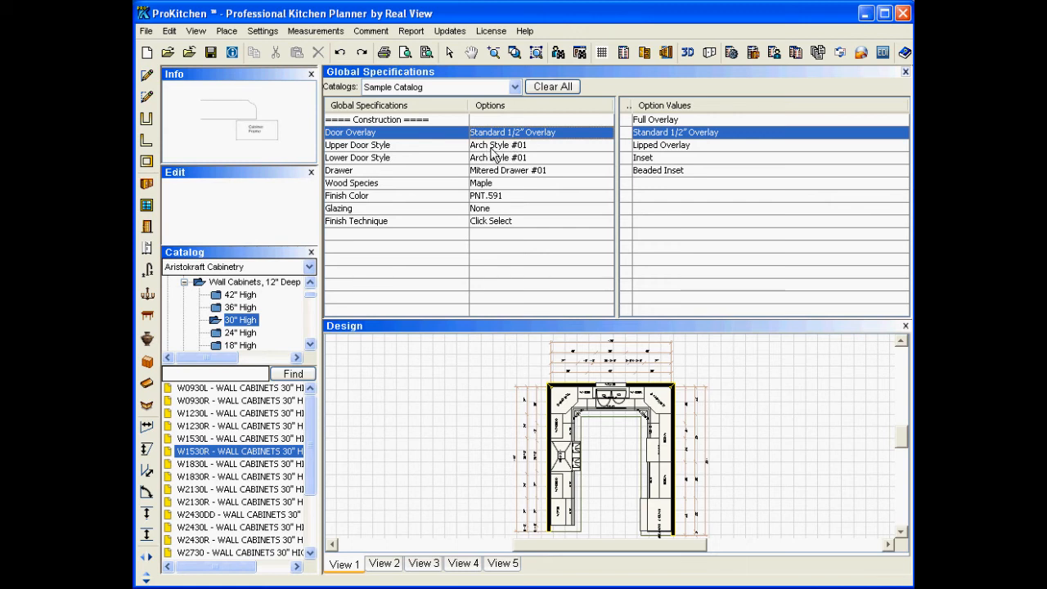
mouse_move(512, 190)
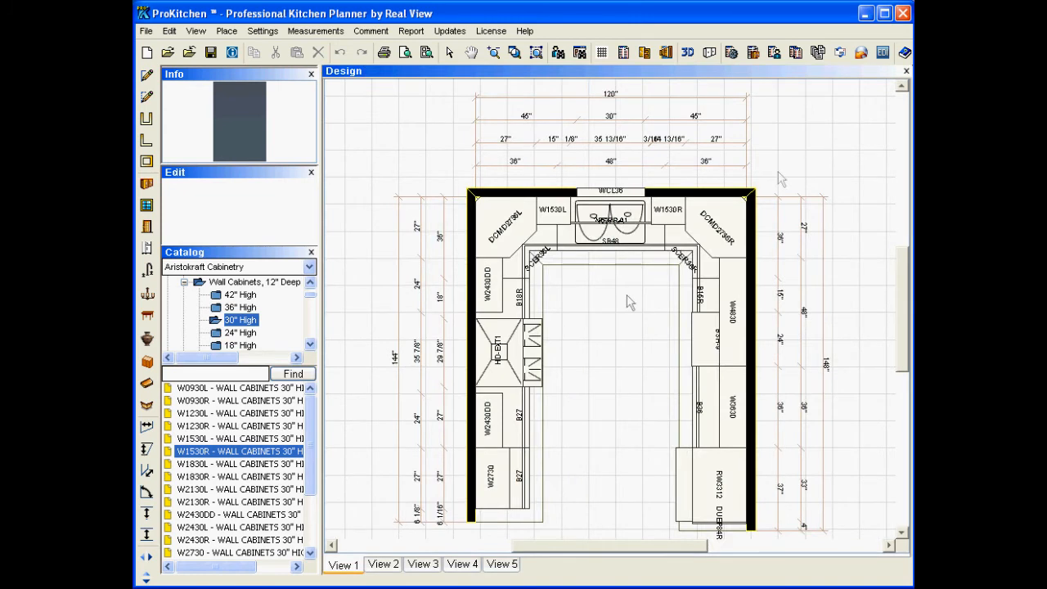
mouse_move(642, 100)
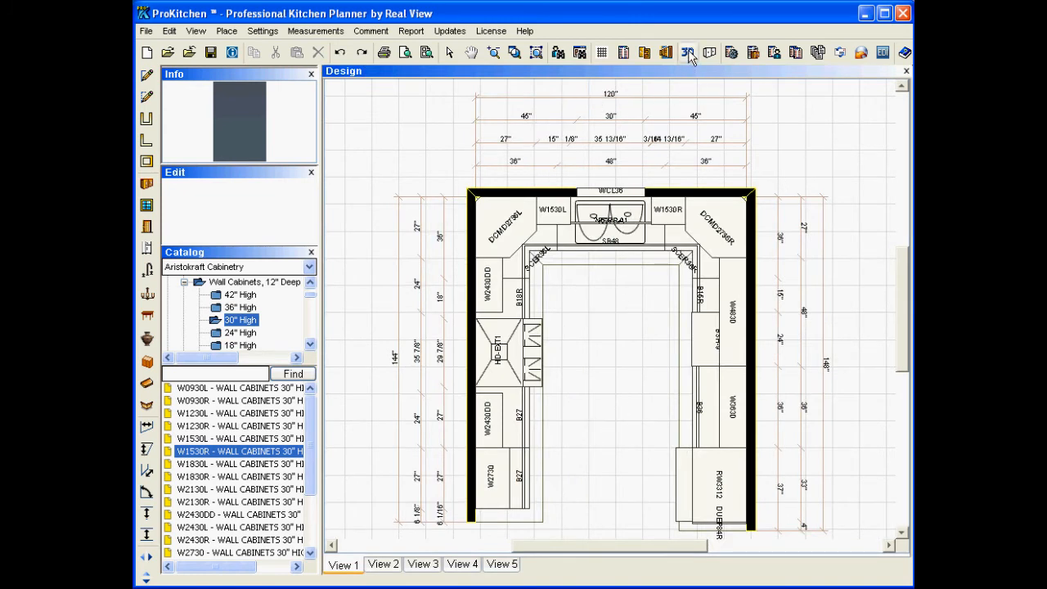
mouse_move(687, 53)
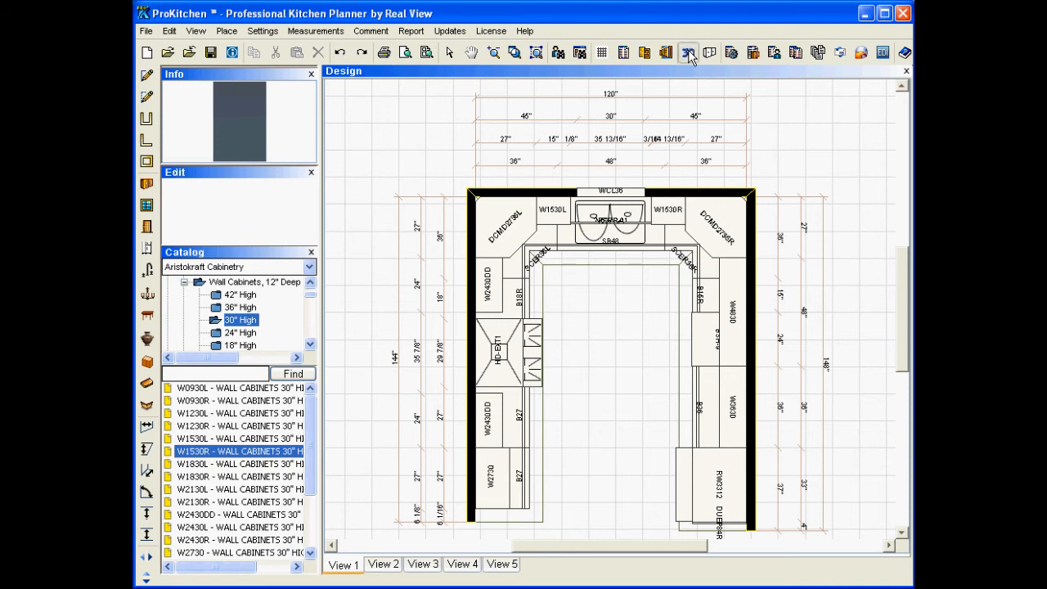
Step: Render the U-shaped kitchen in the 3D view
click(687, 50)
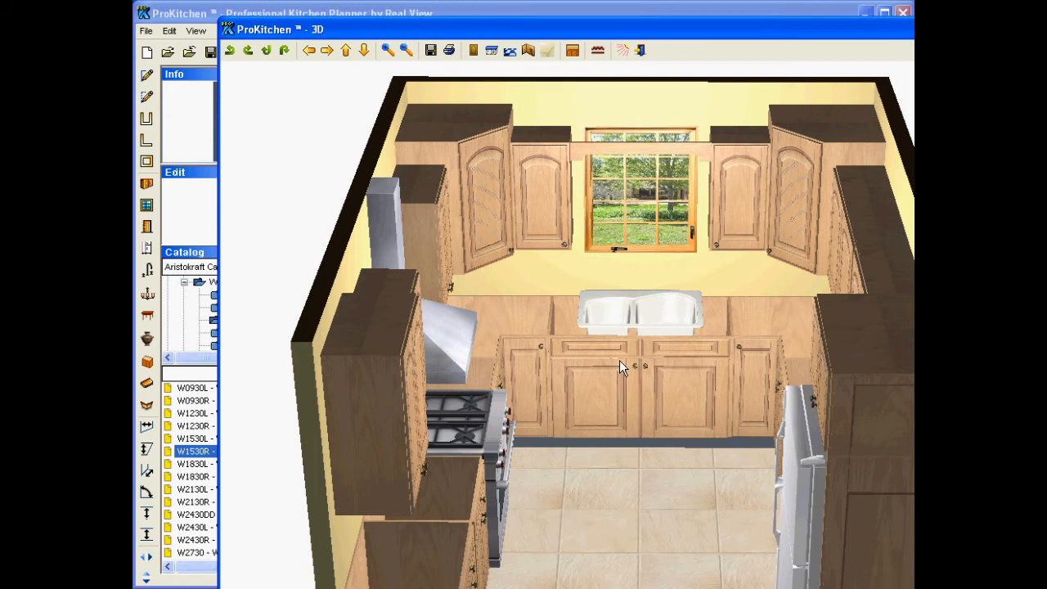
mouse_move(543, 291)
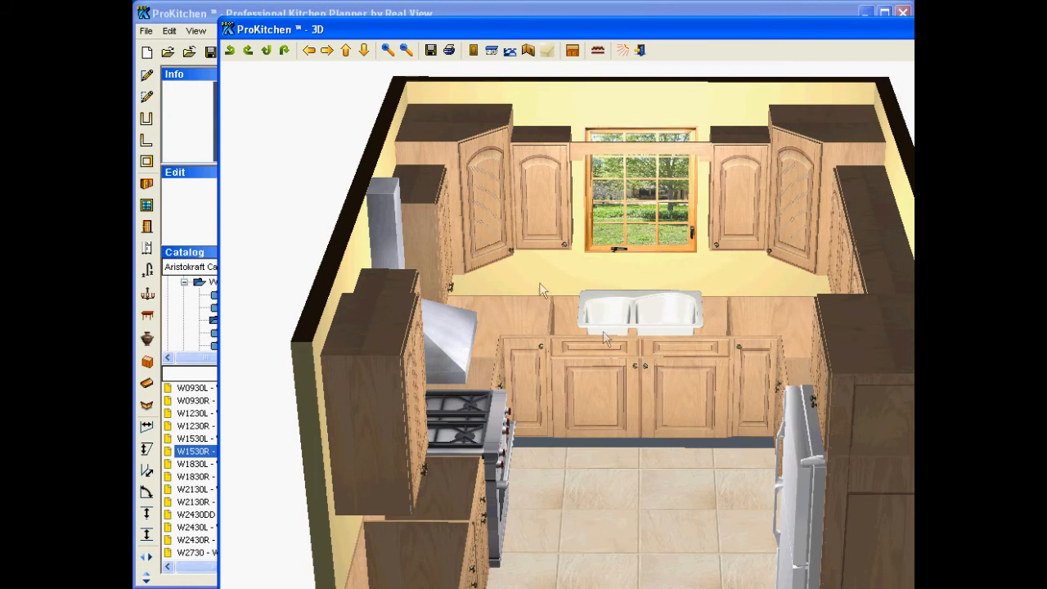